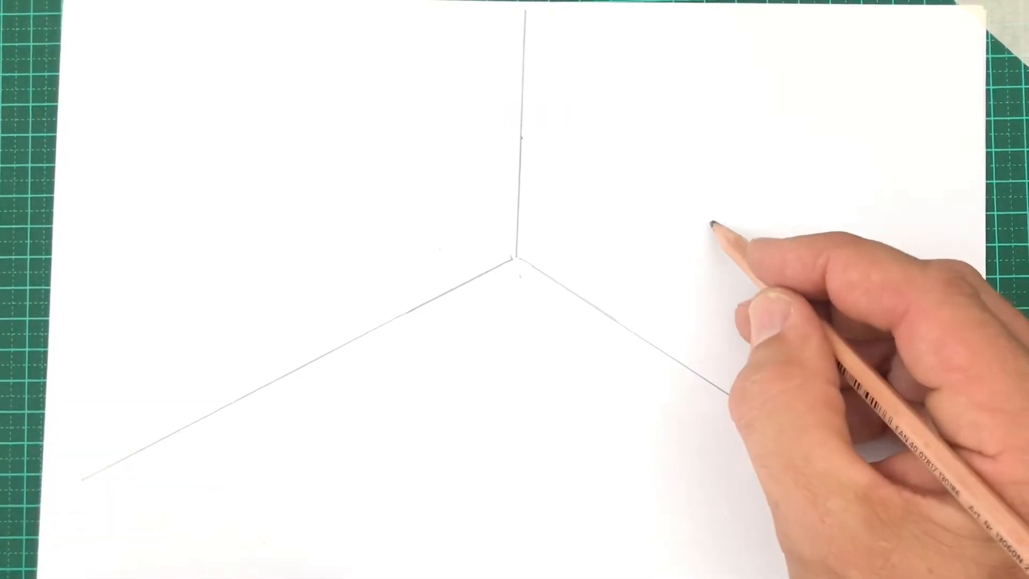
pyautogui.write('Be')
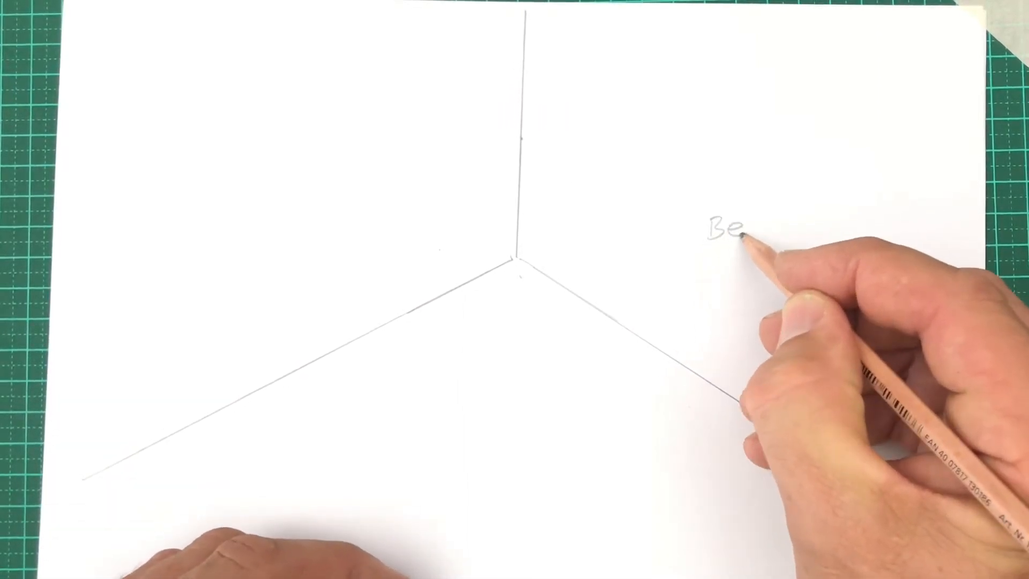